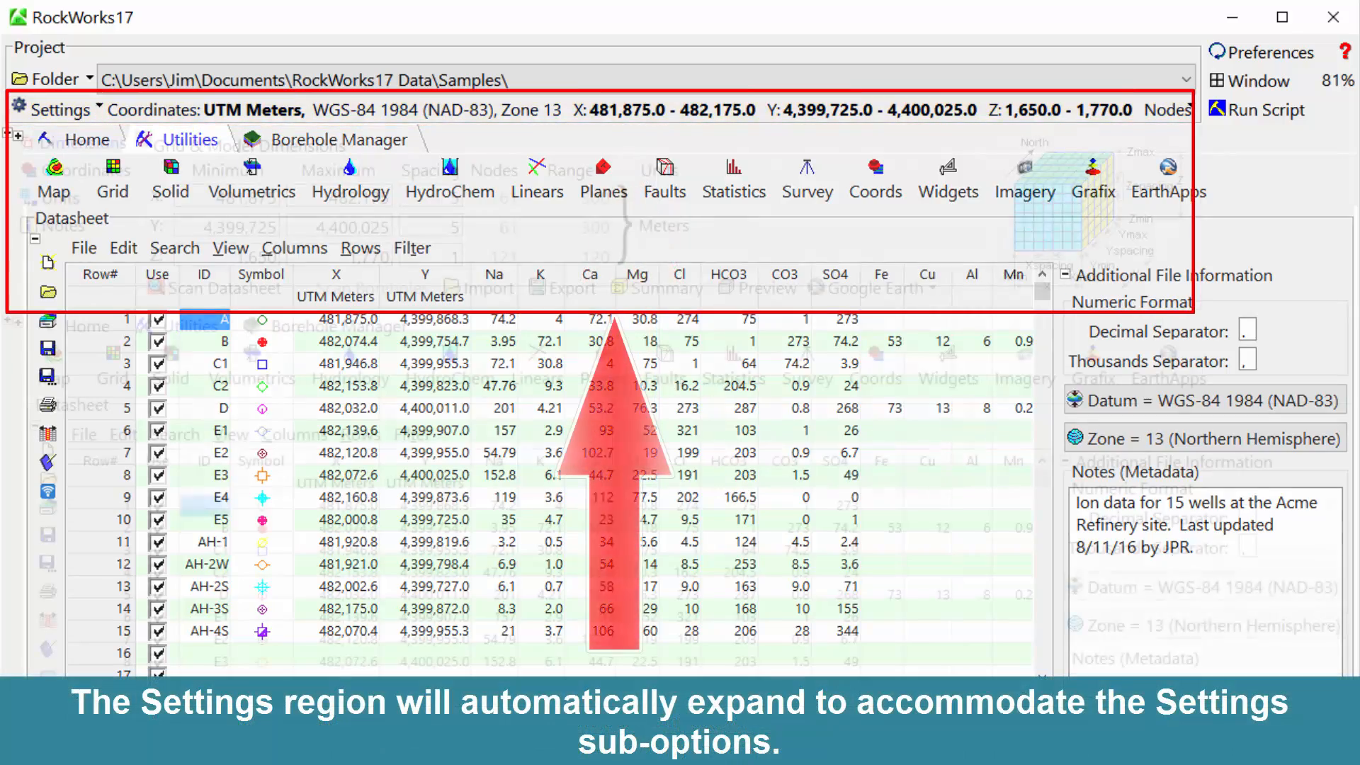
Expand the Project Settings pane to show the Dimensions grid and model extents.
left_click(85, 109)
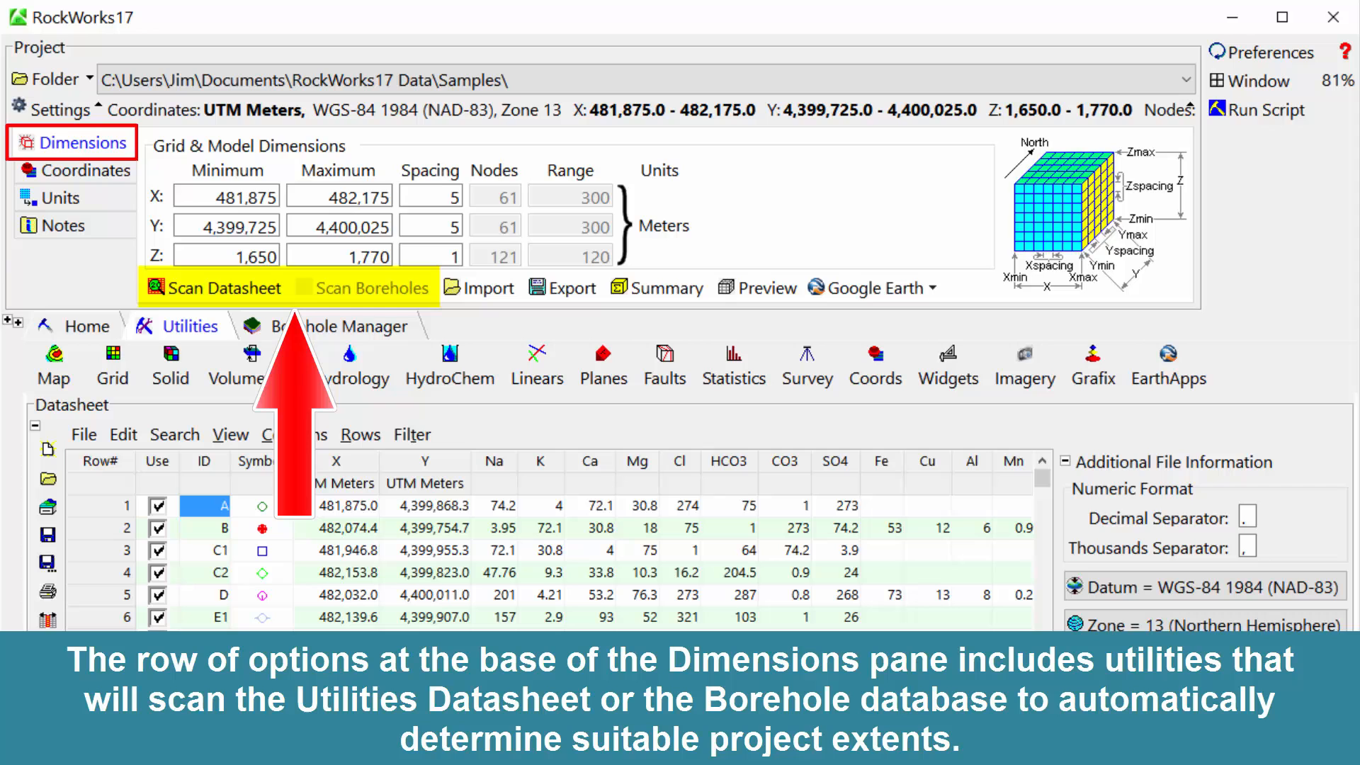
left_click(224, 288)
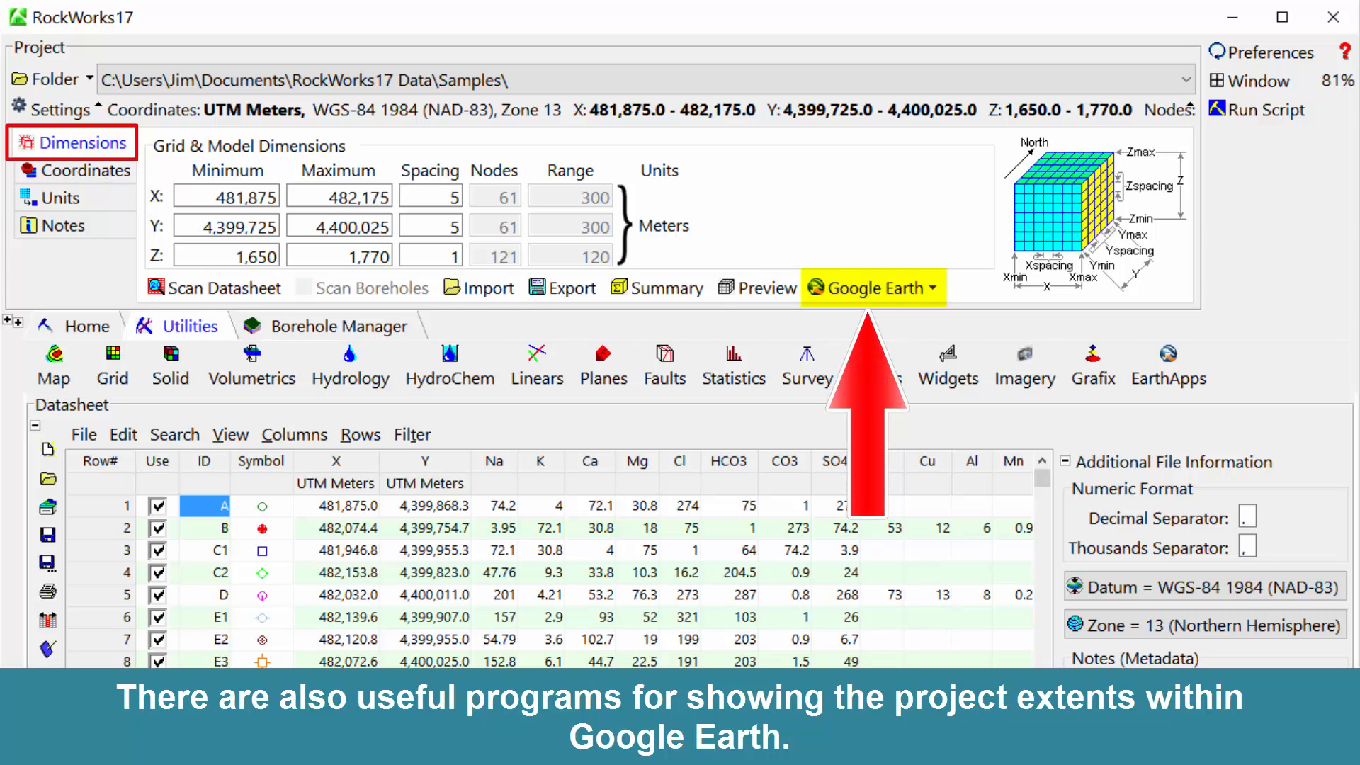
left_click(83, 170)
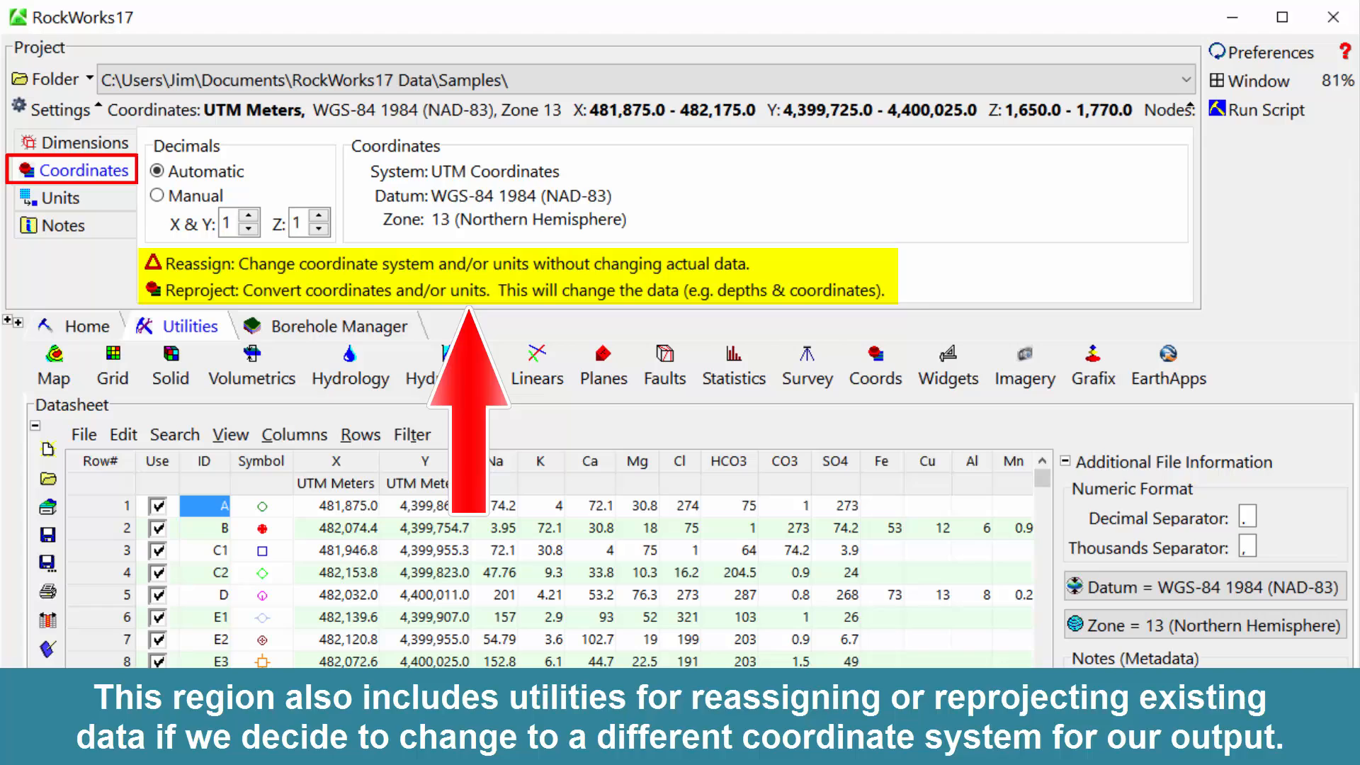
Switch the Project Settings pane to the Units page with area, mass and volume output units.
left_click(61, 199)
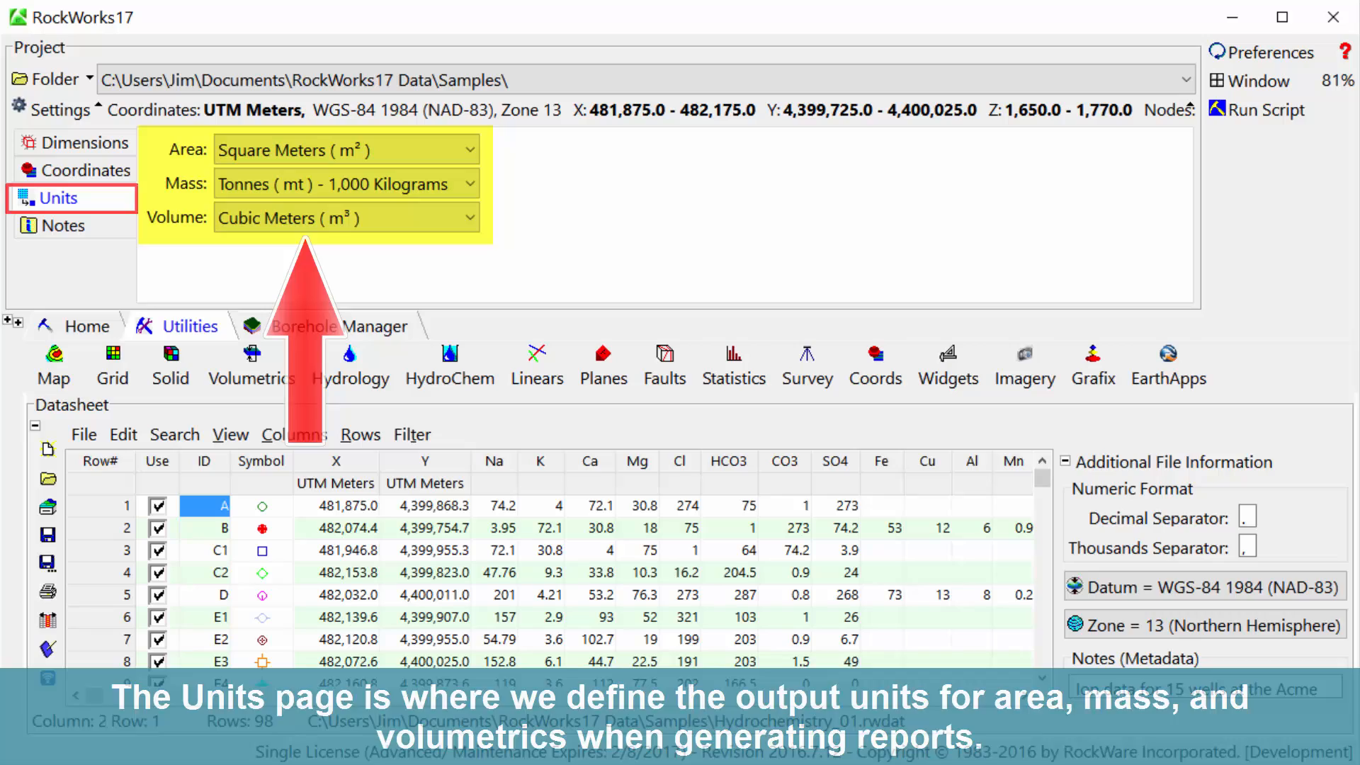
Show the project Notes page with description text and the South Carolina project-area map.
left_click(60, 225)
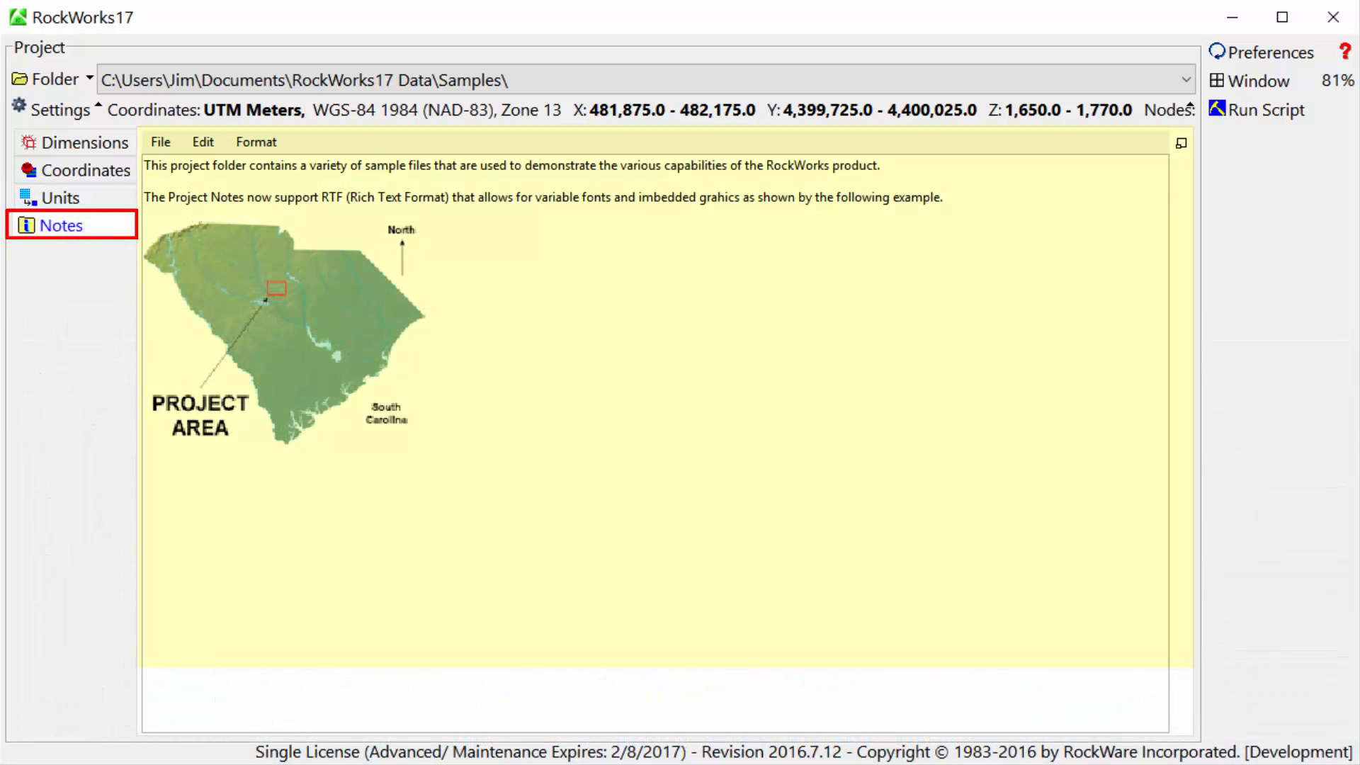